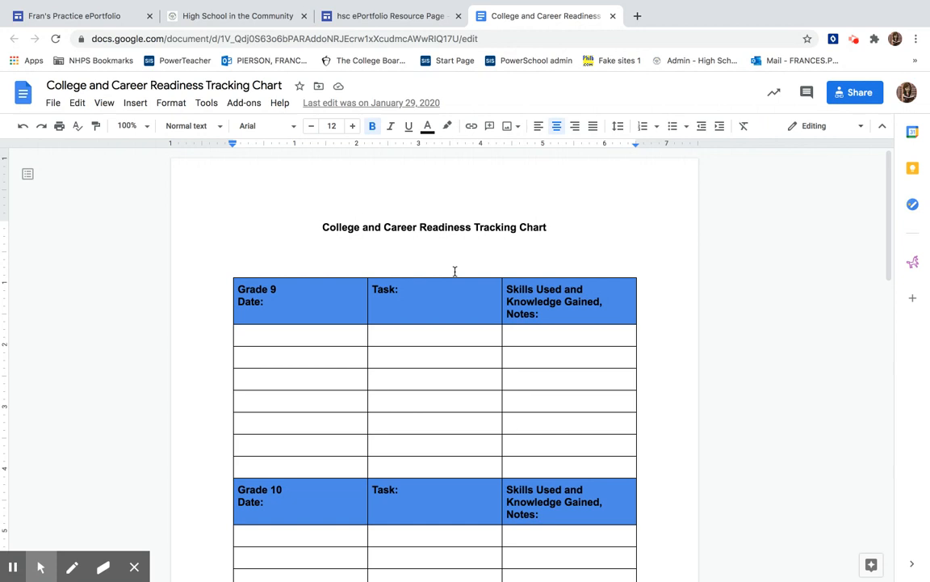
Step: Open the HSC College and Career Readiness Tracking Chart from the Sophomores resource page
{"action": "scroll", "scroll_direction": "down", "scroll_amount": 3}
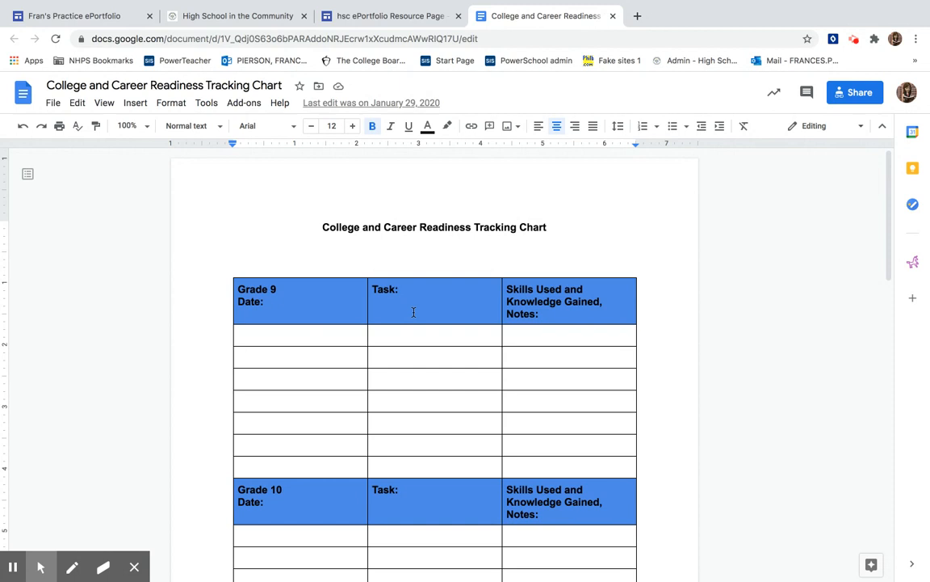
{"action": "mouse_move", "coordinate": [375, 443]}
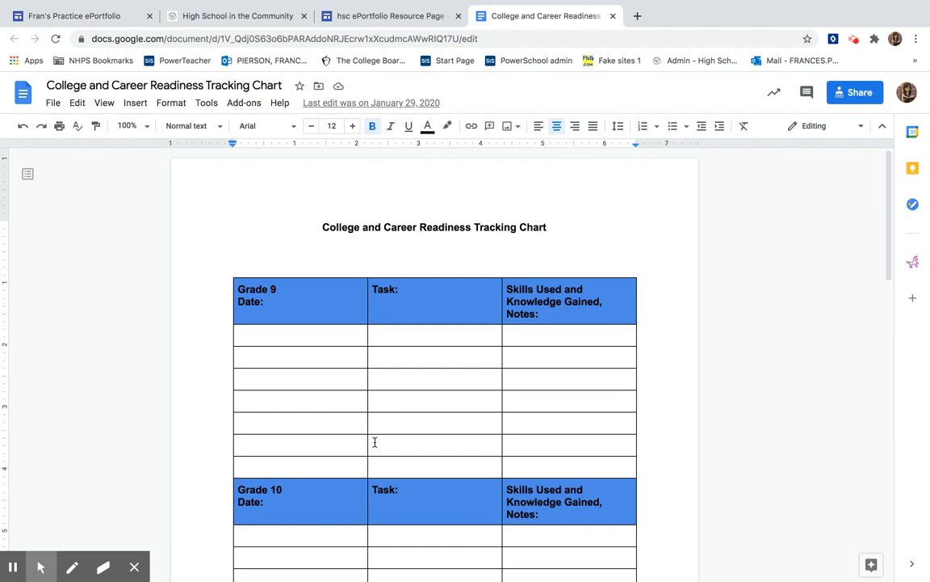
{"action": "left_click", "coordinate": [389, 16]}
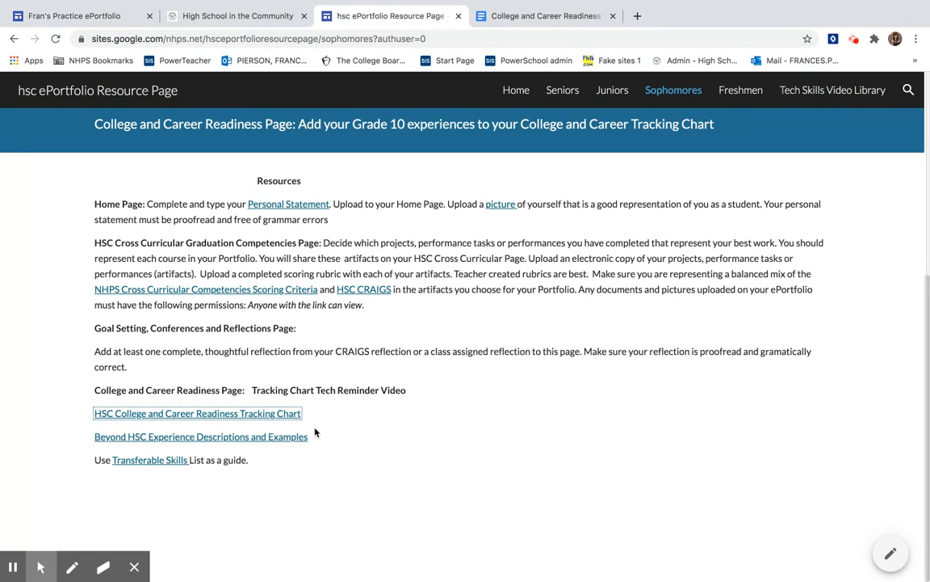
{"action": "left_click", "coordinate": [197, 413]}
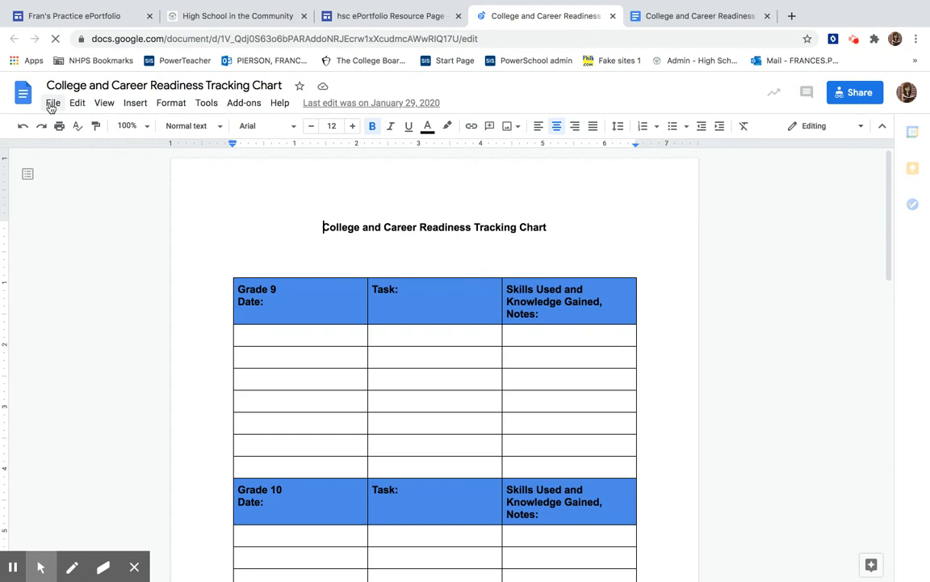
Step: Make a copy named 'Fran's portfolio tracking chart' in the ePortfolio folder
{"action": "left_click", "coordinate": [51, 103]}
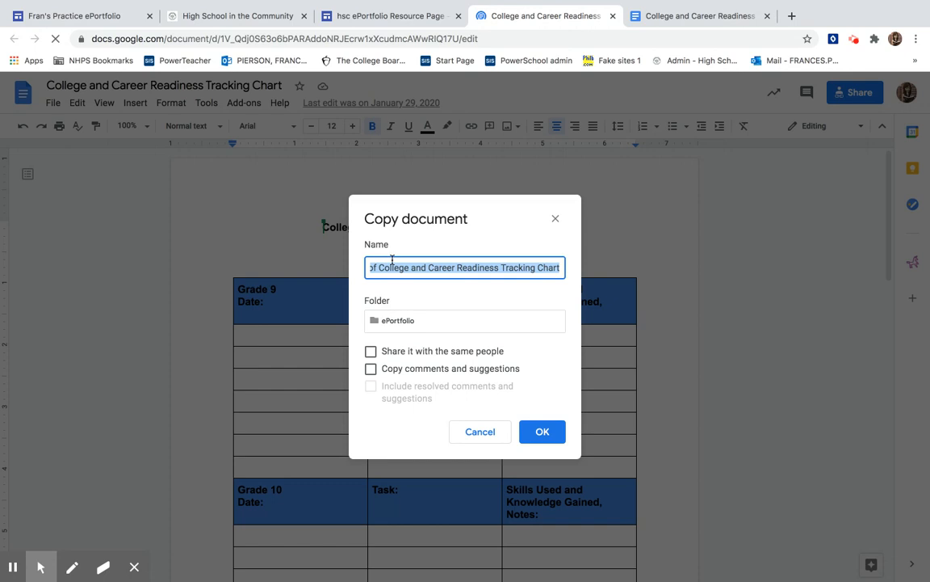
{"action": "type", "text": "Fran's"}
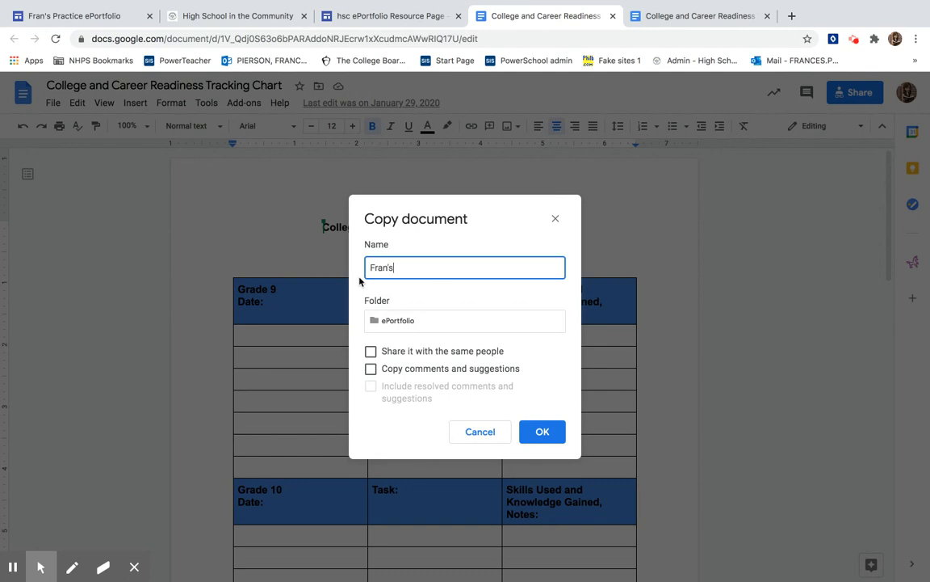
{"action": "type", "text": "portfolio t"}
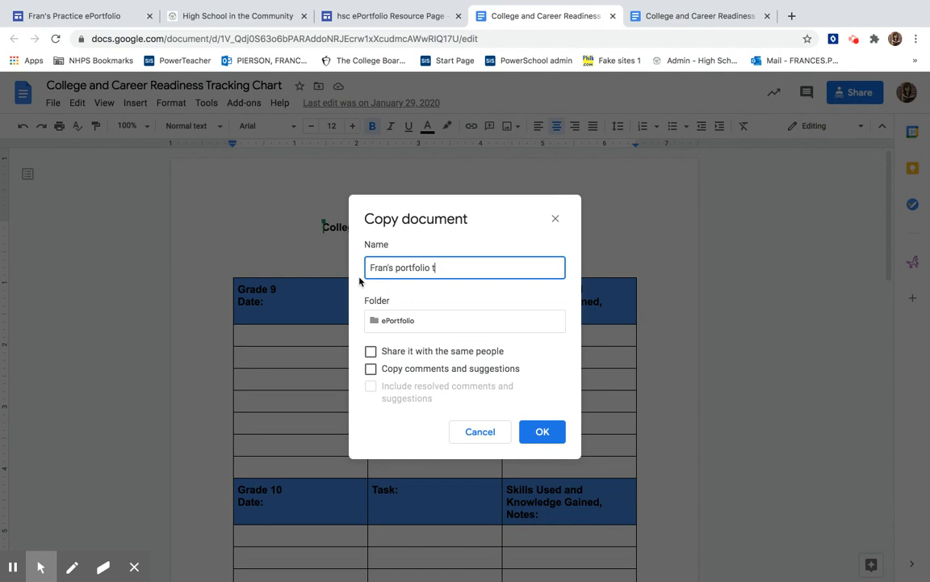
{"action": "type", "text": "racking chart"}
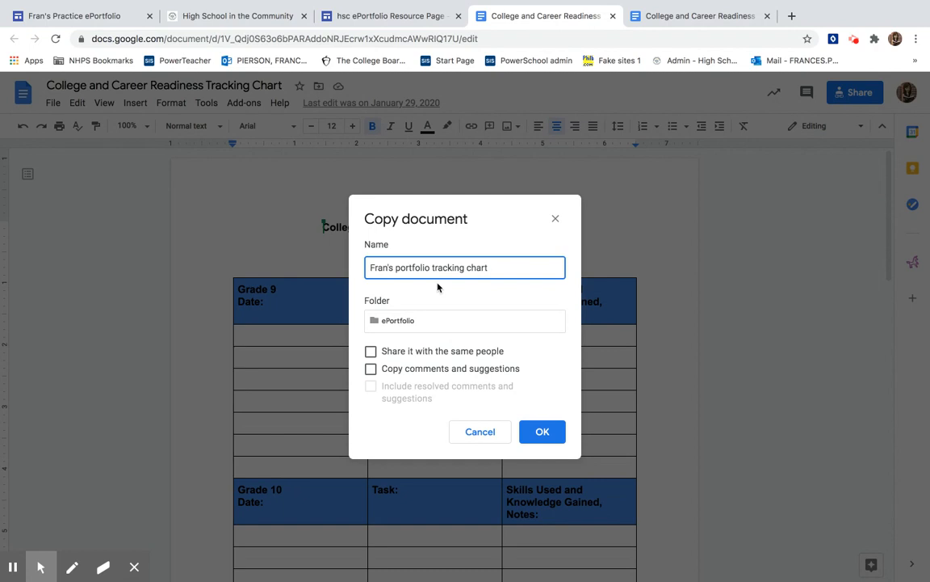
{"action": "left_click", "coordinate": [543, 429]}
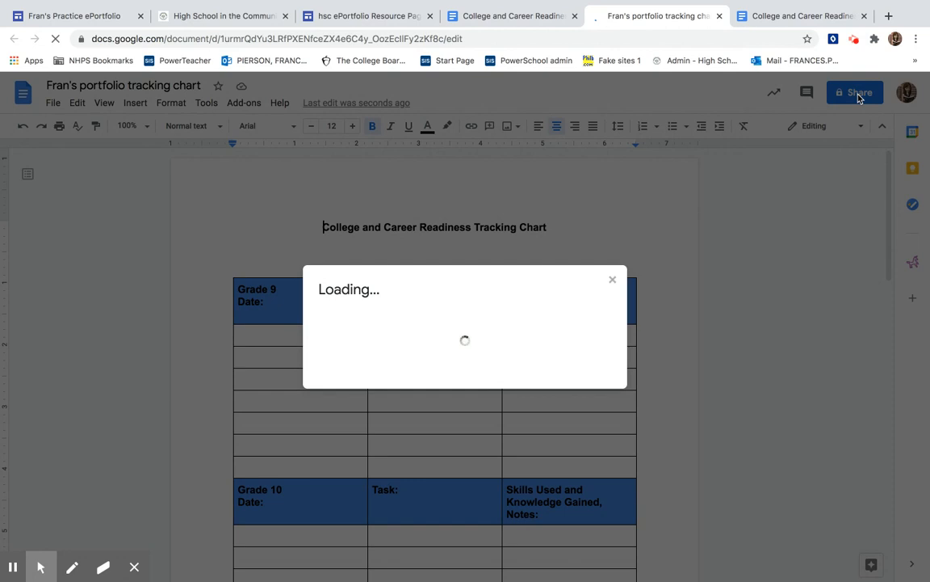
Step: Share the copy so anyone at New Haven Public Schools with the link can view it
{"action": "left_click", "coordinate": [854, 92]}
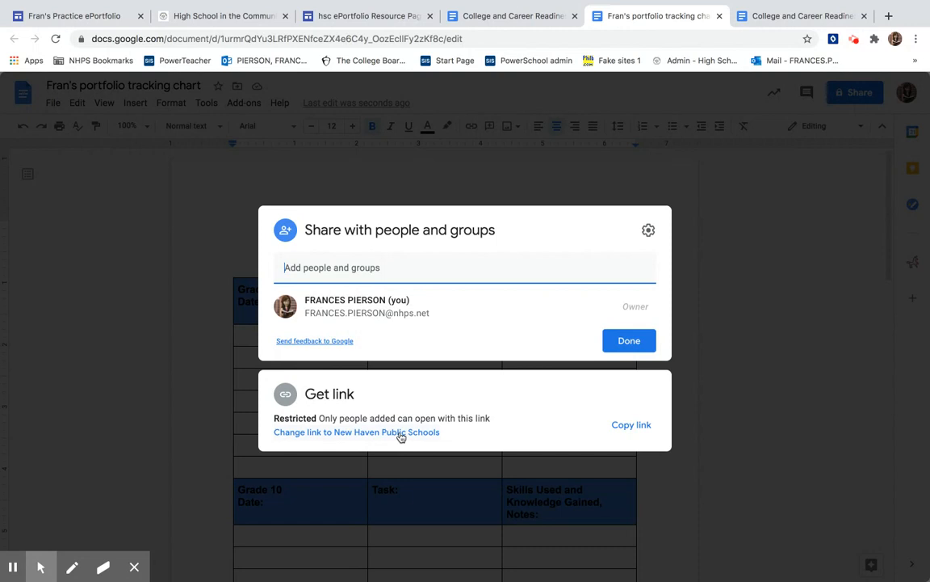
{"action": "left_click", "coordinate": [356, 431]}
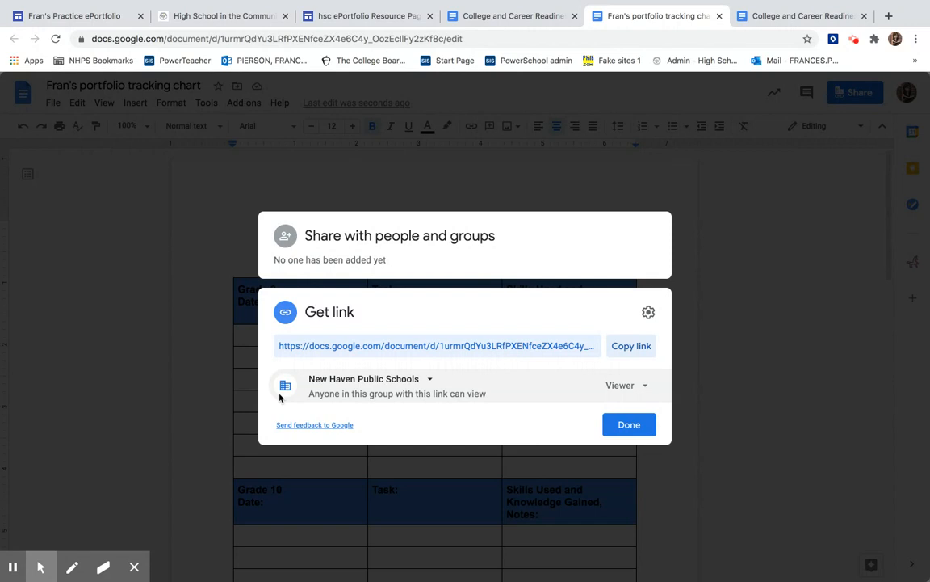
{"action": "mouse_move", "coordinate": [420, 390]}
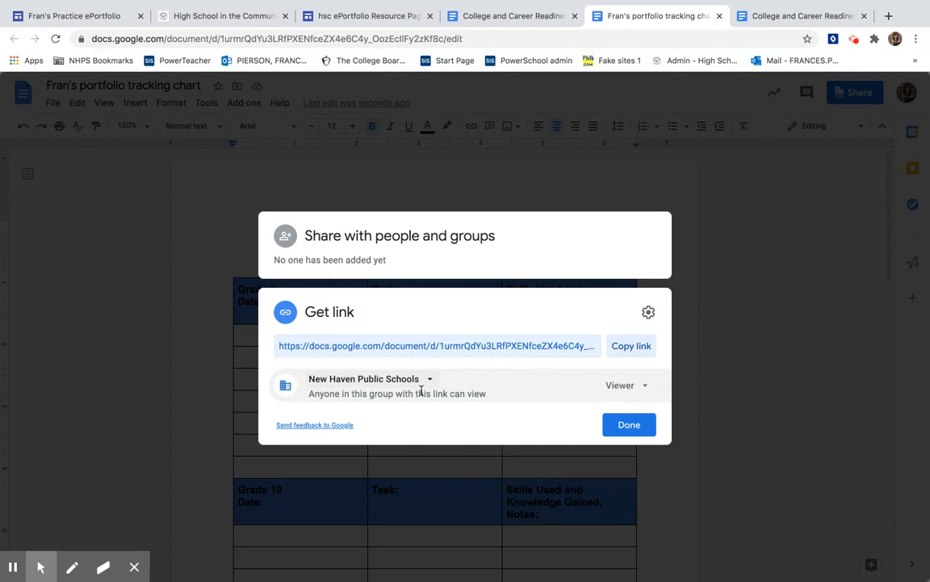
{"action": "left_click", "coordinate": [630, 423]}
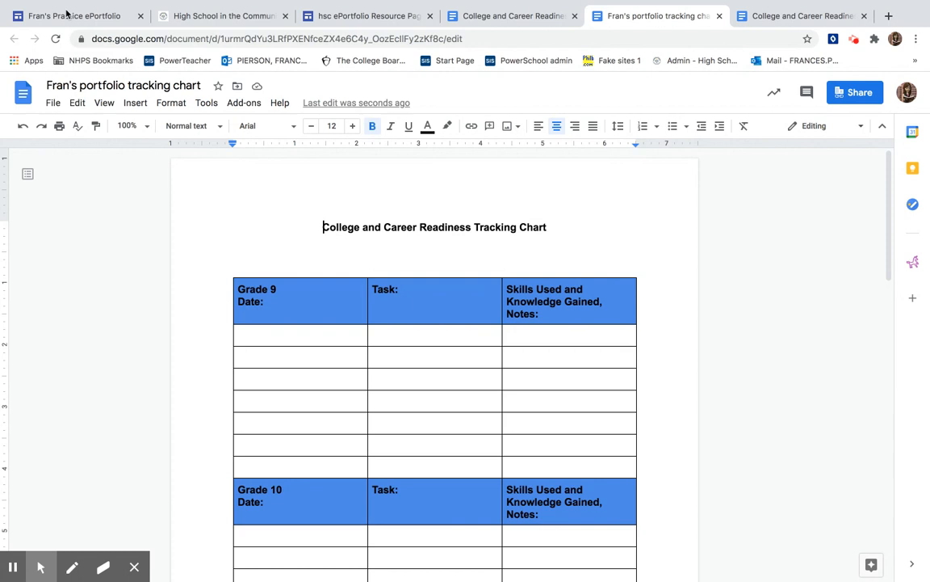
Step: Embed Fran's portfolio tracking chart from Drive on the College and Career Readiness page
{"action": "left_click", "coordinate": [73, 16]}
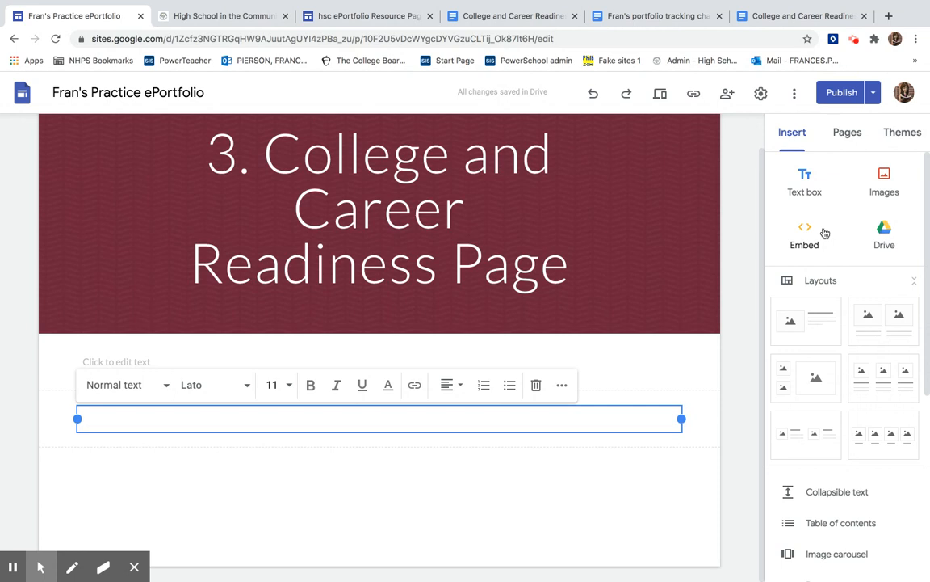
{"action": "left_click", "coordinate": [883, 234]}
{"action": "type", "text": "fran's portfo"}
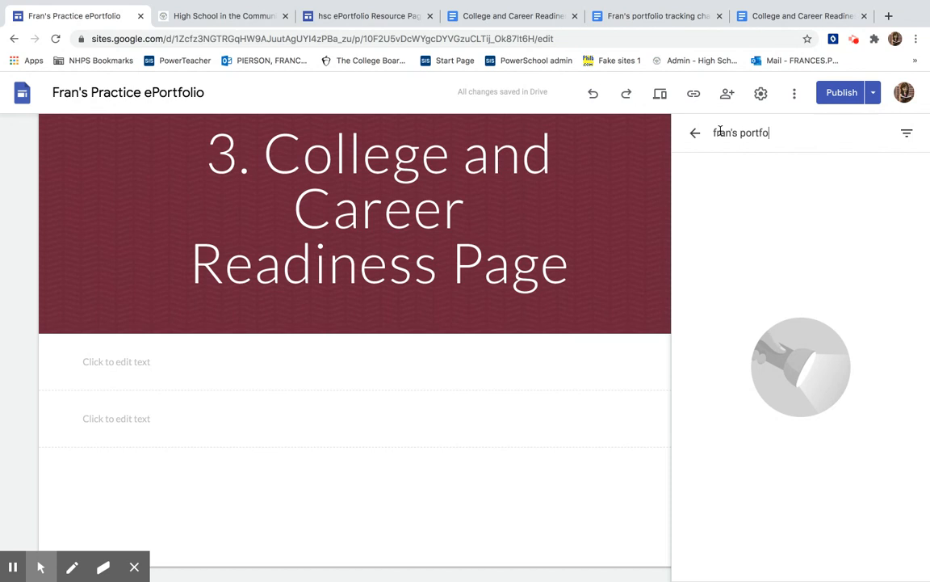
{"action": "type", "text": "lio tracking chart"}
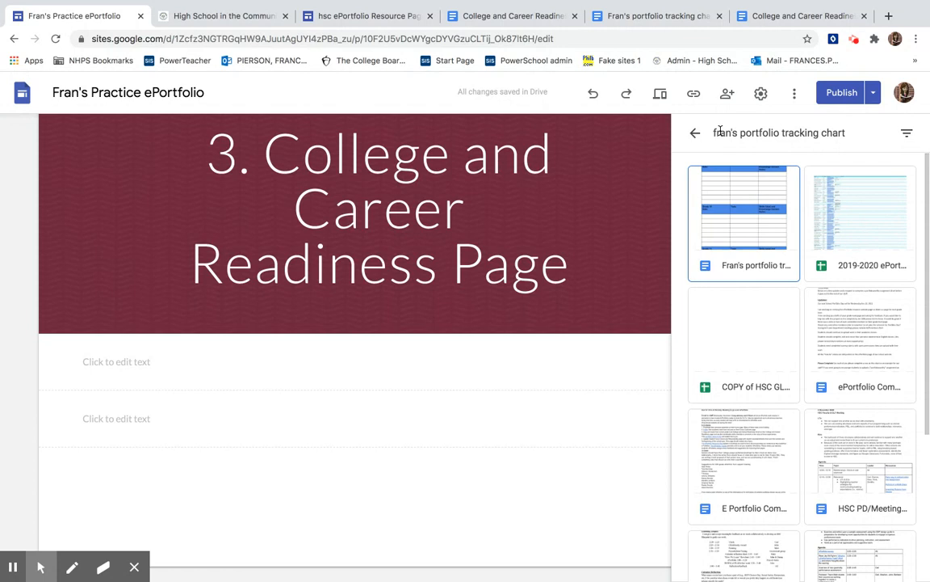
{"action": "left_click", "coordinate": [743, 207]}
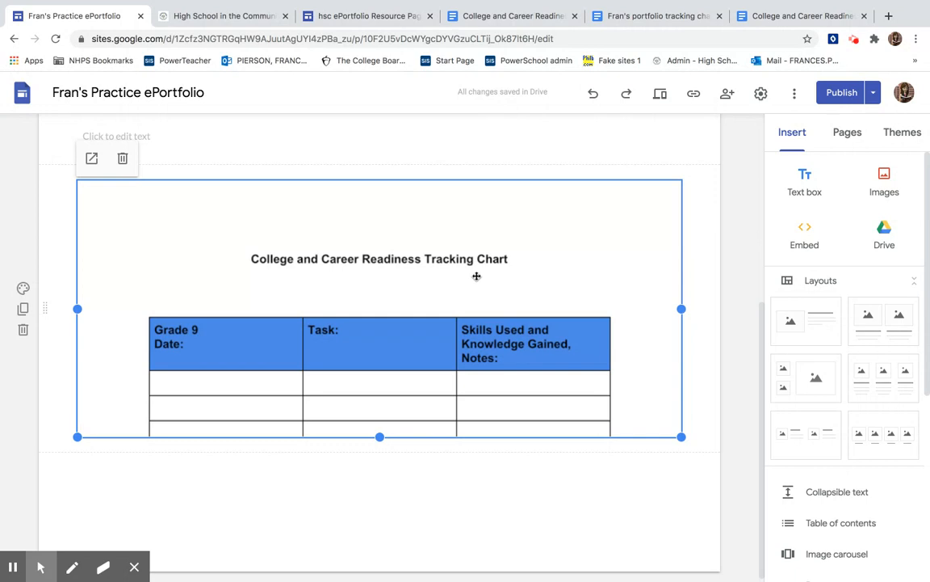
Step: Review the site changes and publish the updated practice ePortfolio
{"action": "left_click", "coordinate": [841, 92]}
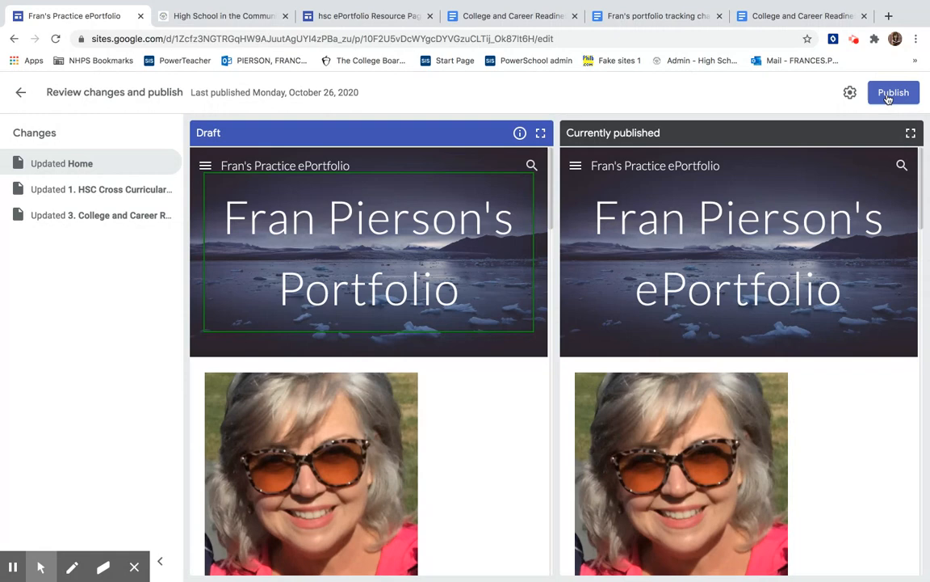
{"action": "left_click", "coordinate": [893, 92]}
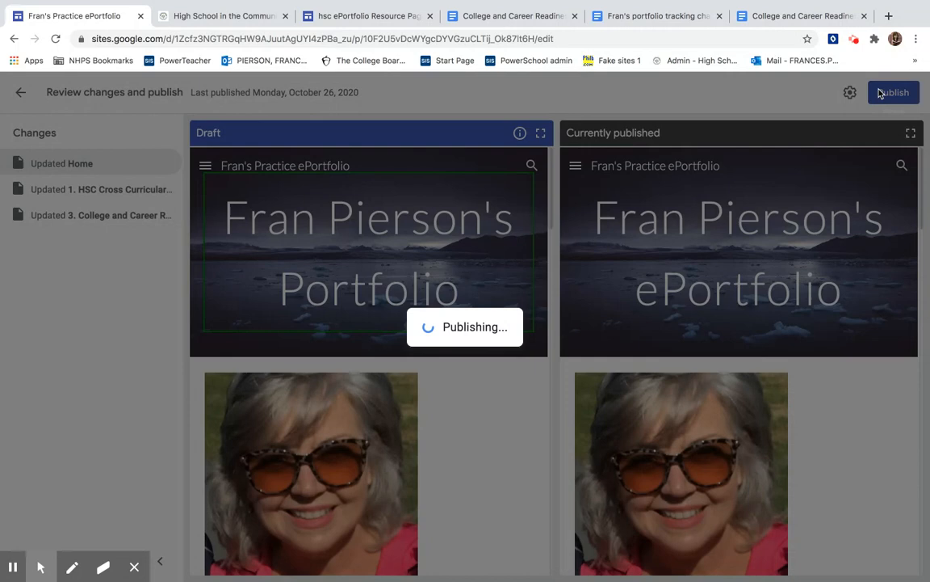
{"action": "left_click", "coordinate": [893, 93]}
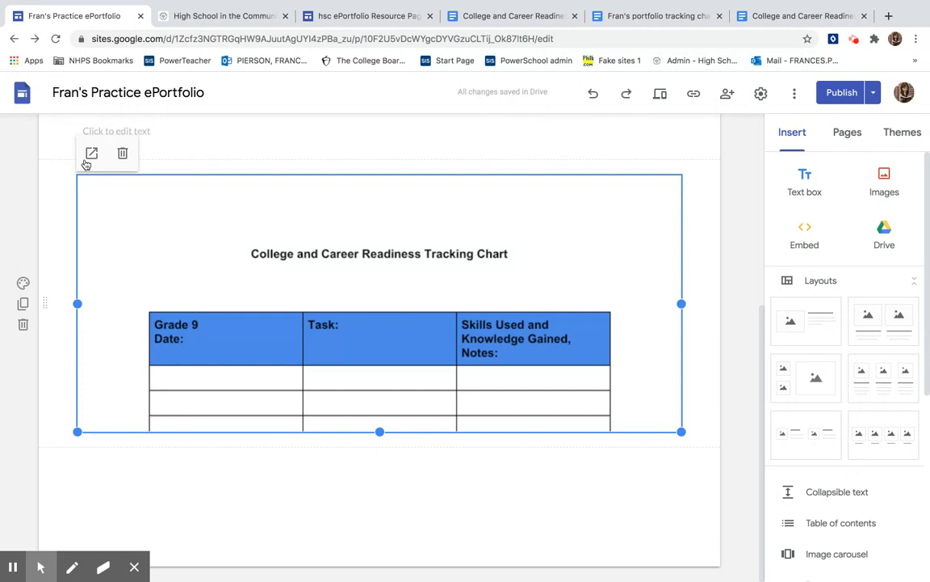
Step: Fill the first Grade 9 row: Year long, Freshman seminar, collaboration, communication, leadership
{"action": "left_click", "coordinate": [191, 17]}
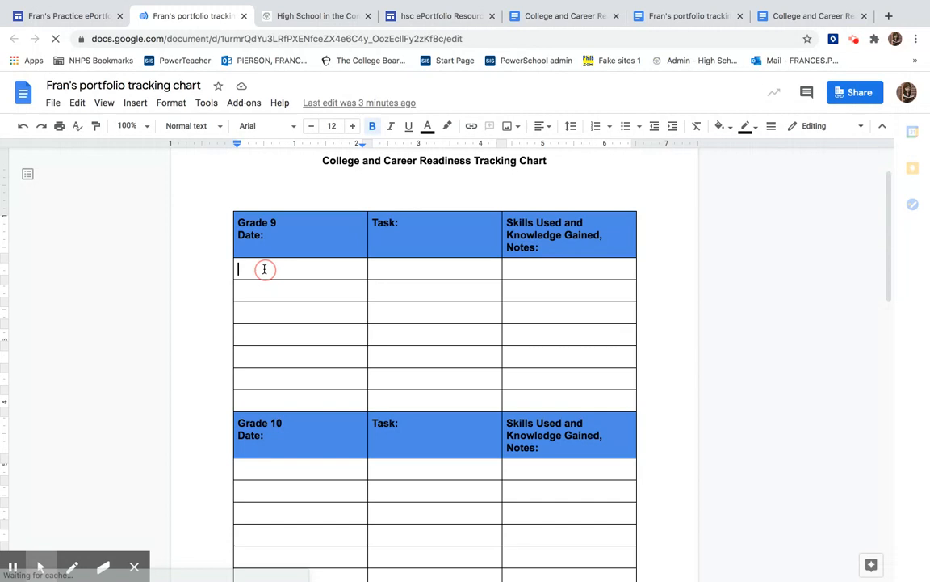
{"action": "type", "text": "Freshman"}
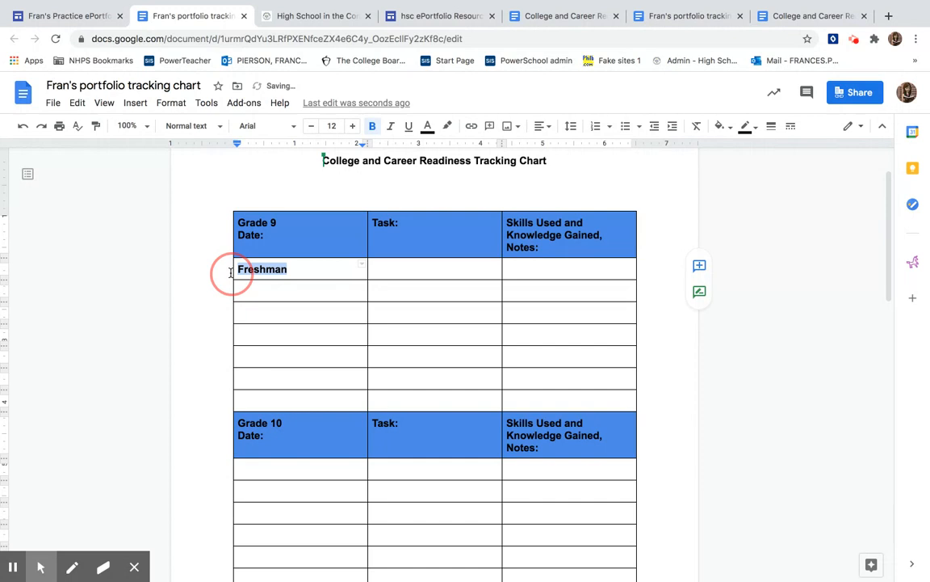
{"action": "type", "text": "Freshman seminar"}
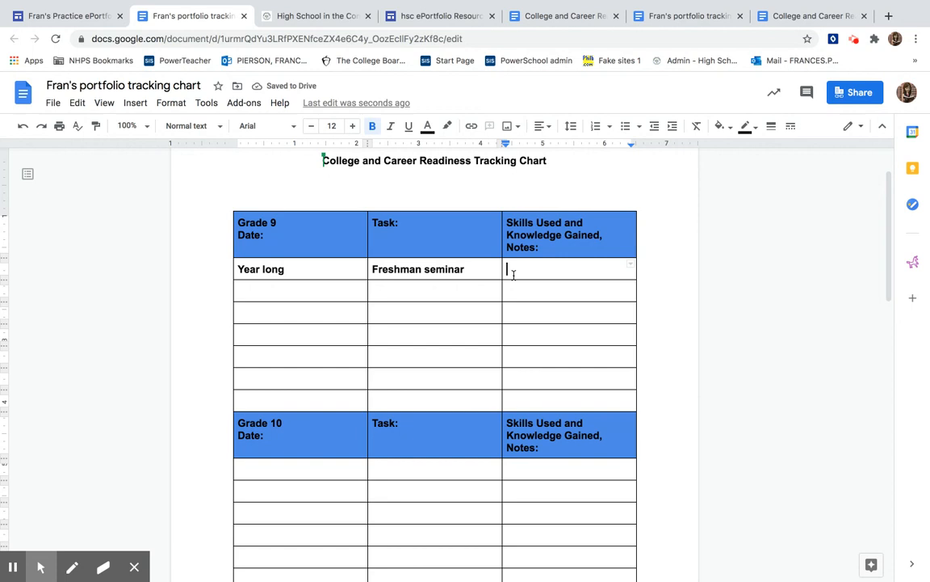
{"action": "type", "text": "collaboration, comm"}
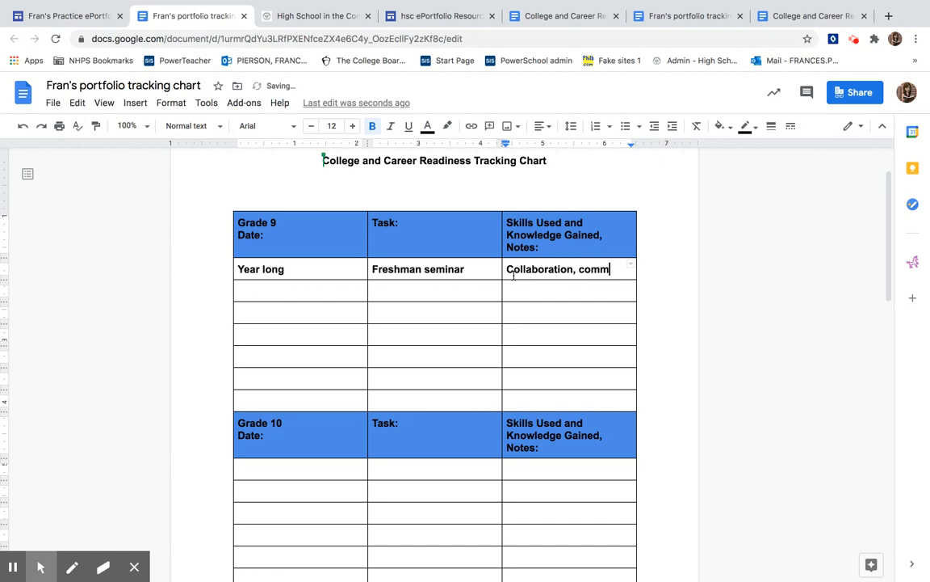
{"action": "type", "text": "unication, leadership"}
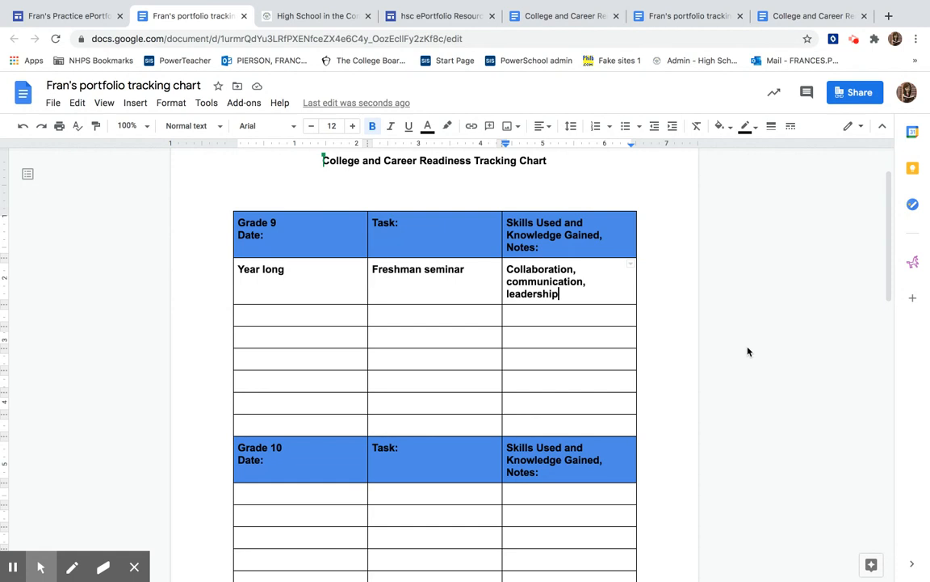
{"action": "mouse_move", "coordinate": [830, 262]}
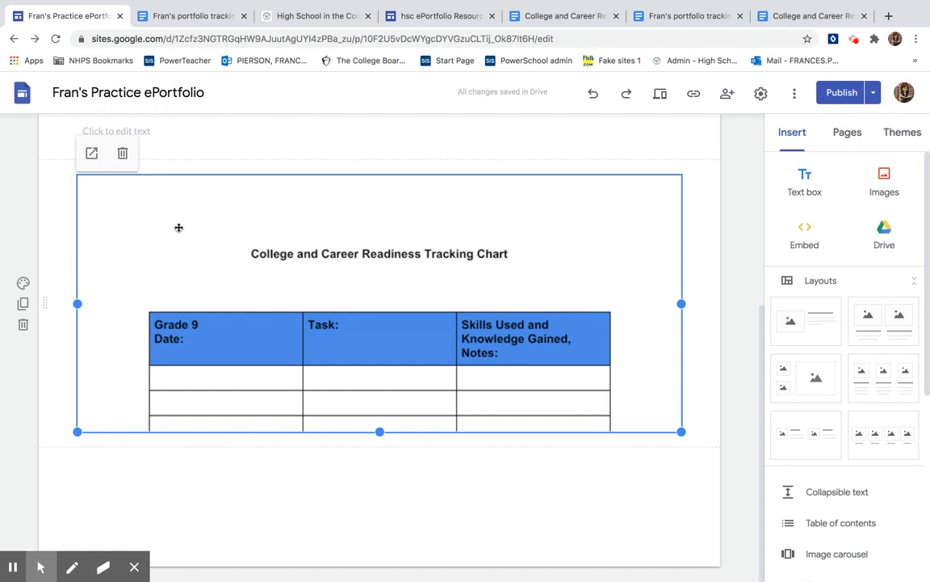
Step: Reload the Sites page so the embedded chart shows Year long and Freshman seminar
{"action": "scroll", "scroll_direction": "down", "scroll_amount": 3}
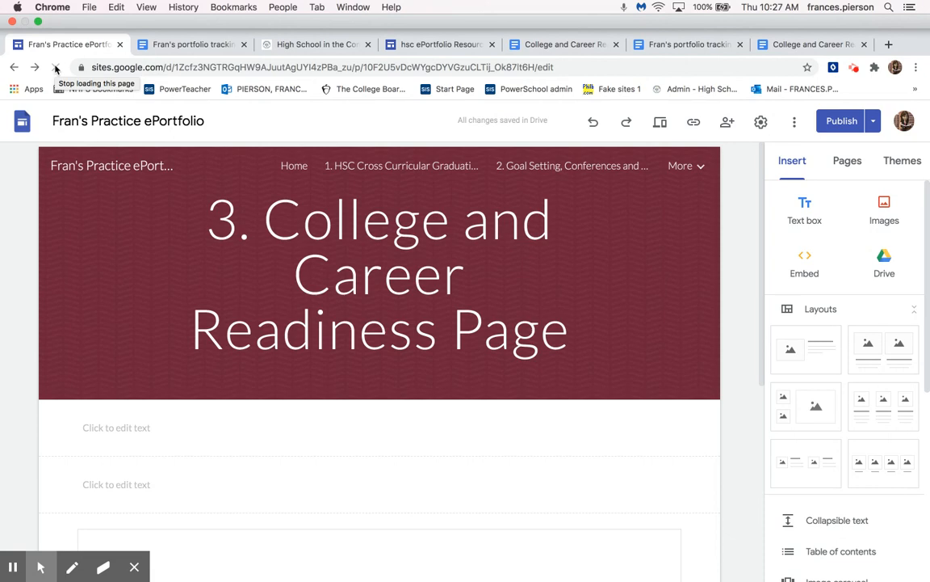
{"action": "scroll", "scroll_direction": "down", "scroll_amount": 3}
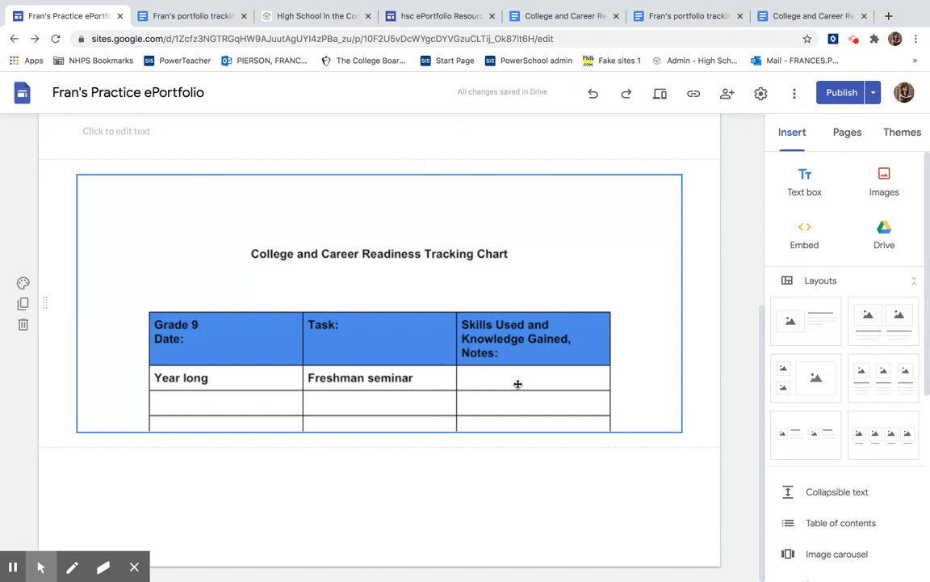
{"action": "left_click", "coordinate": [55, 39]}
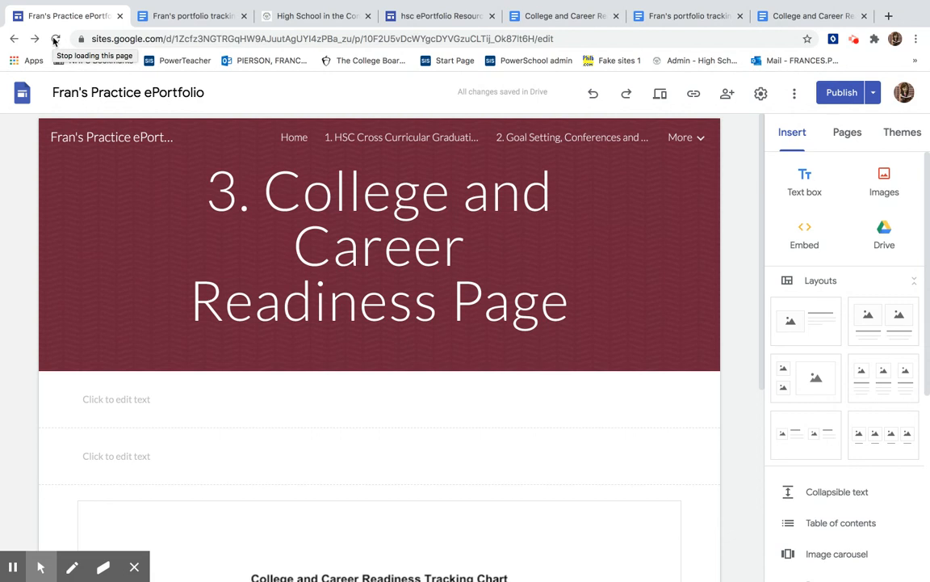
{"action": "scroll", "scroll_direction": "down", "scroll_amount": 3}
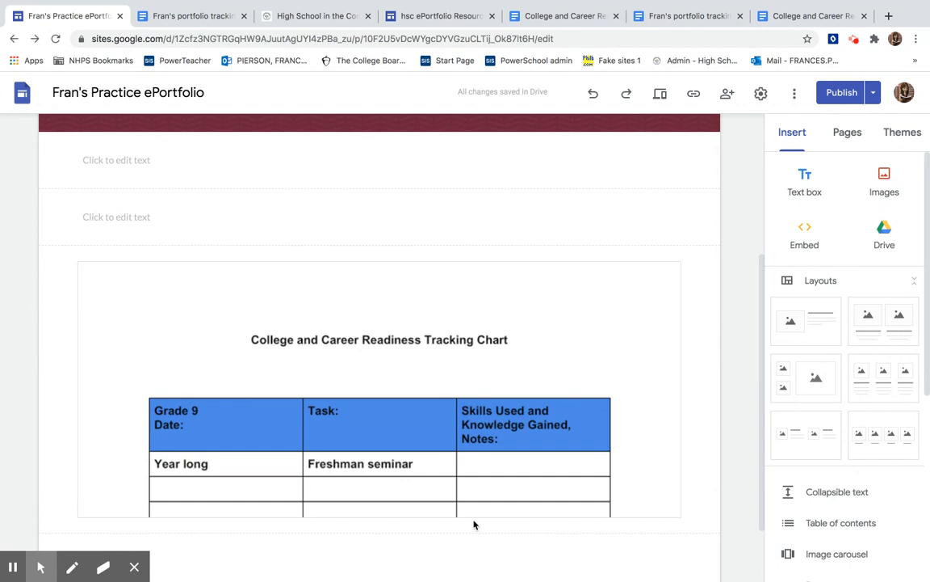